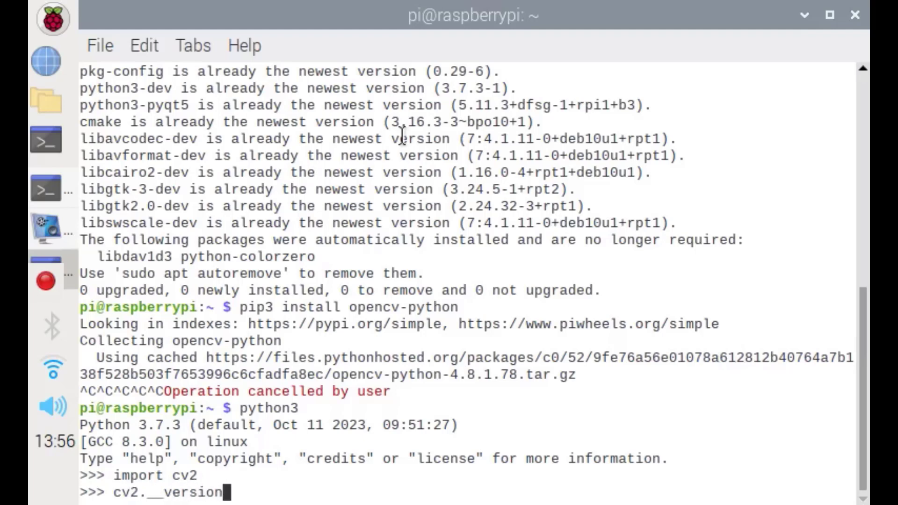
Show the installed OpenCV version, then close the terminal and Thonny windows to return to the desktop
{"action": "key", "text": "Return"}
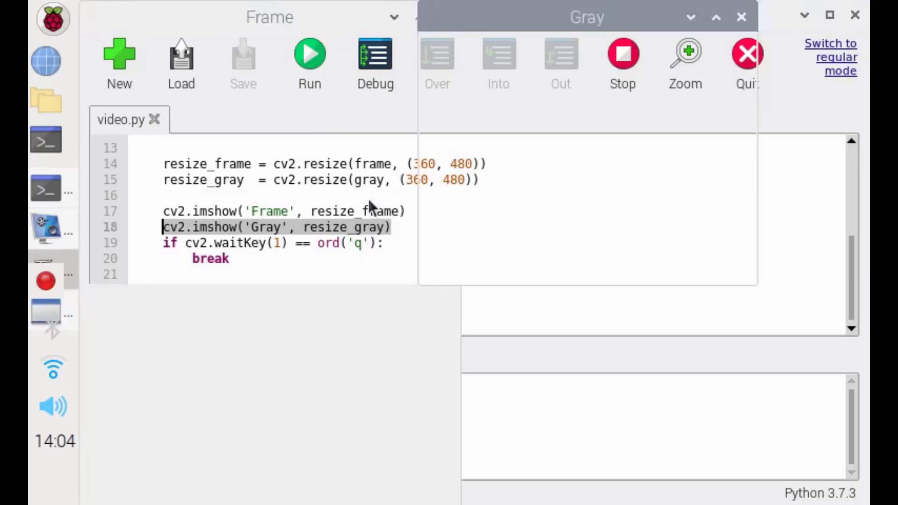
{"action": "left_click", "coordinate": [309, 54]}
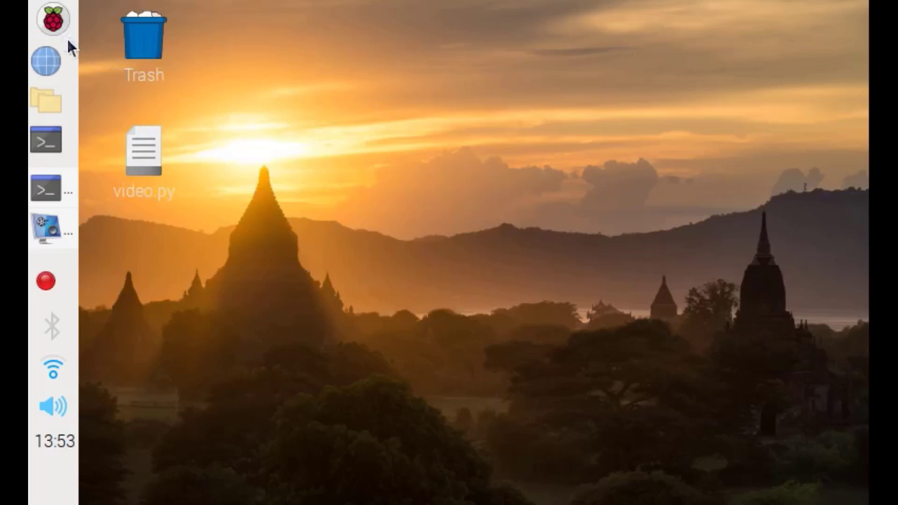
Open the Raspberry Pi applications menu to show Programming tools like Thonny and IDLE
{"action": "left_click", "coordinate": [52, 19]}
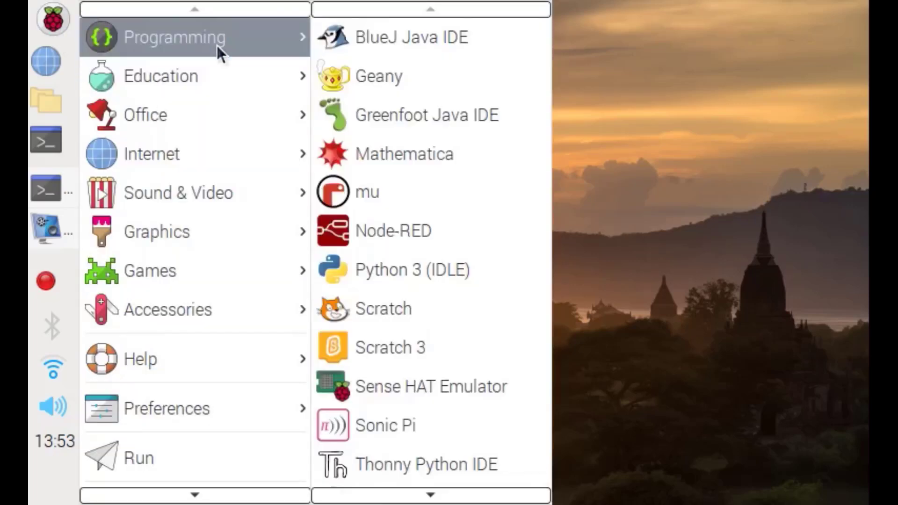
{"action": "mouse_move", "coordinate": [413, 270]}
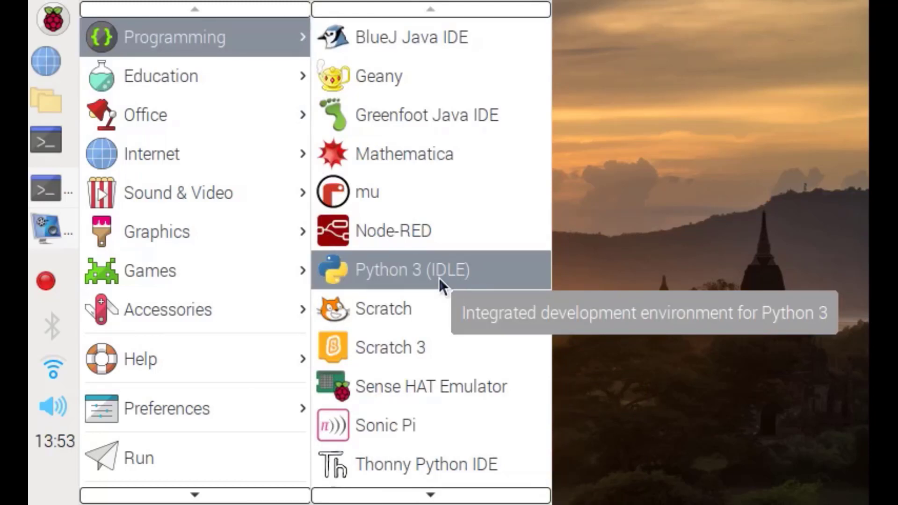
{"action": "mouse_move", "coordinate": [625, 157]}
{"action": "type", "text": "p"}
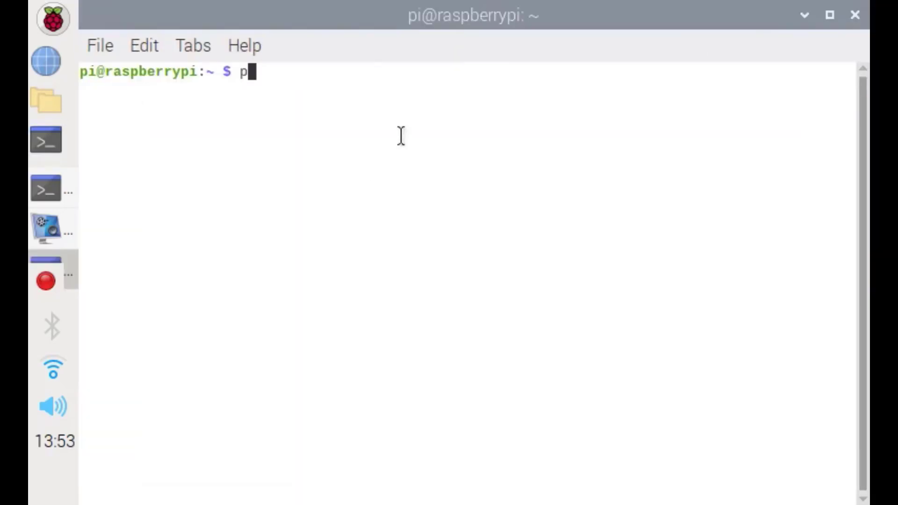
Confirm Python 3.7.3 with python3 --version and submit the apt-get install of OpenCV build dependencies
{"action": "type", "text": "ython3"}
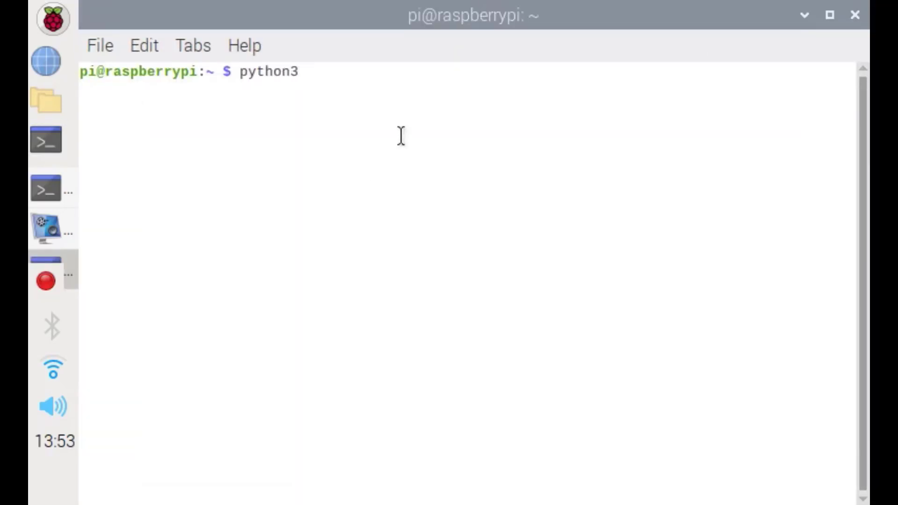
{"action": "type", "text": "--versio"}
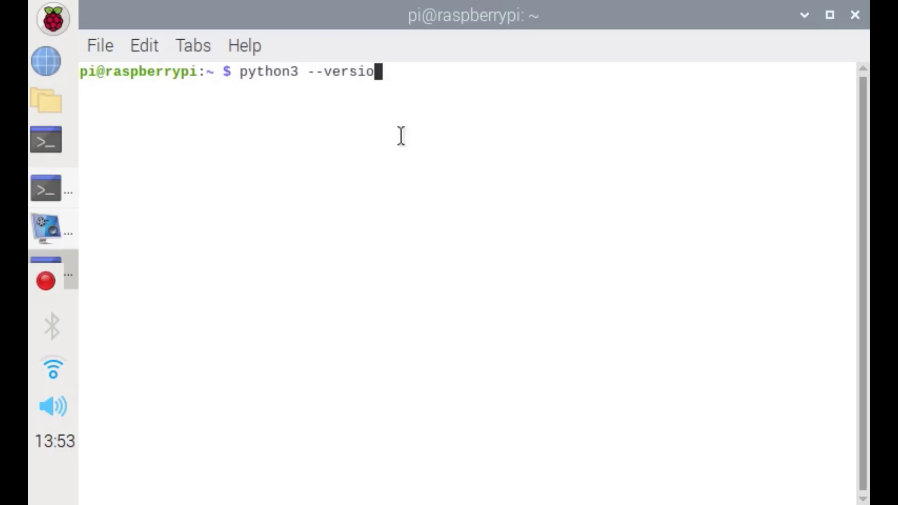
{"action": "key", "text": "Return"}
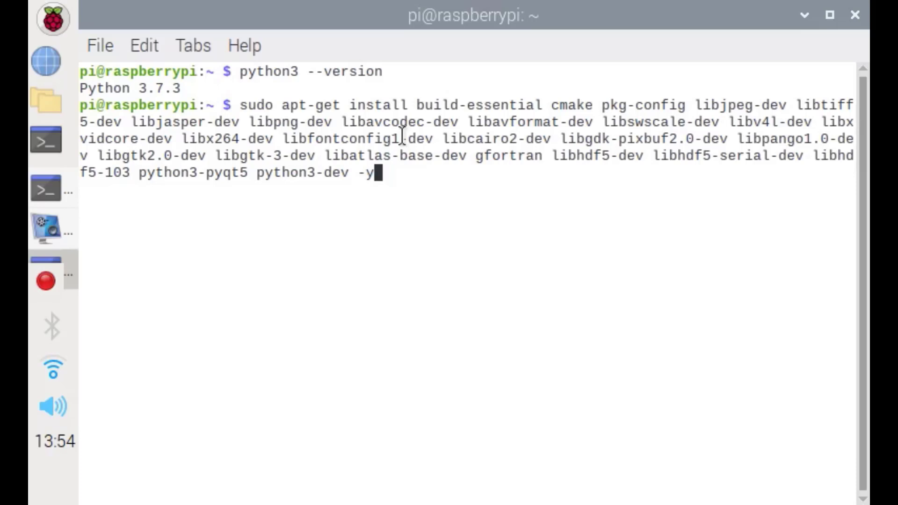
{"action": "key", "text": "Return"}
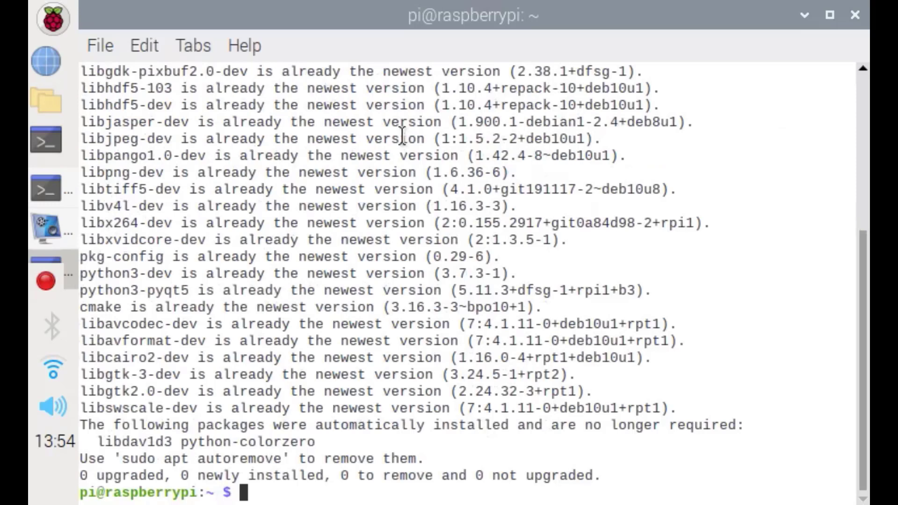
Start pip3 install opencv-python, then cancel it with Ctrl+C while it collects the package
{"action": "type", "text": "pip3 install opencv-python"}
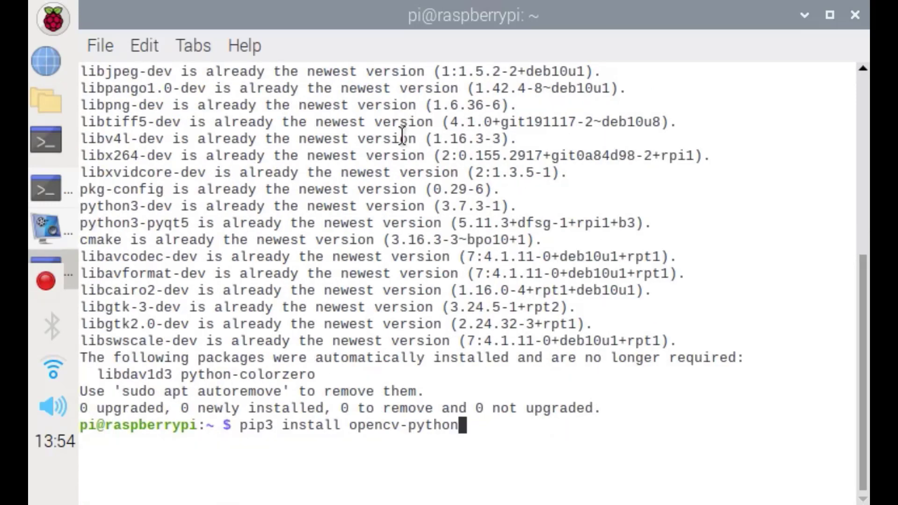
{"action": "key", "text": "Return"}
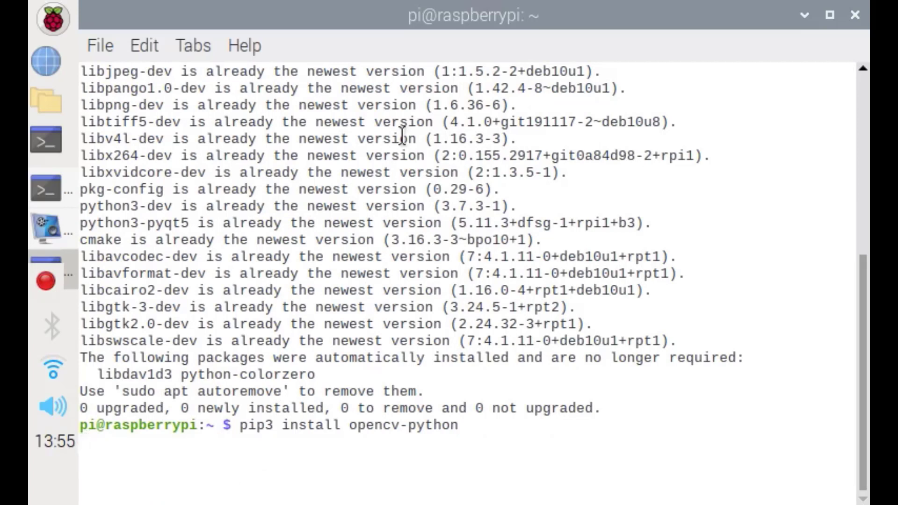
{"action": "key", "text": "Return"}
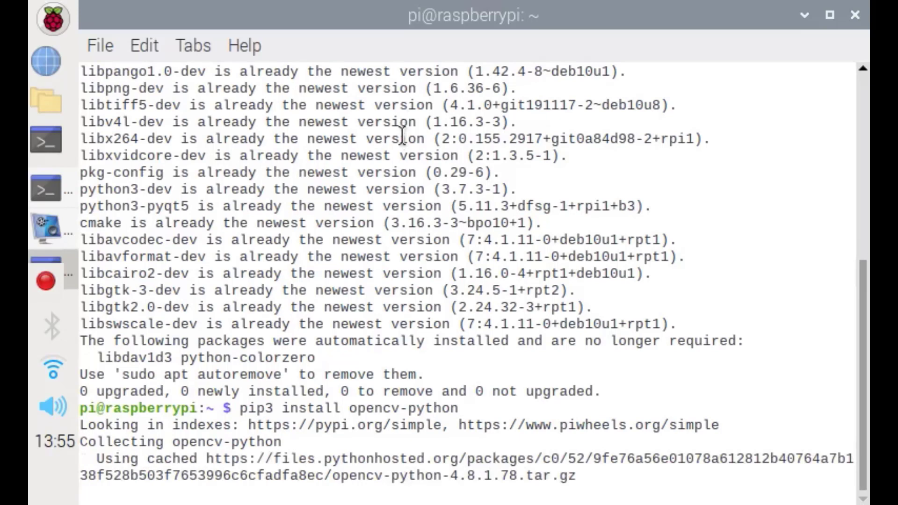
{"action": "key", "text": "ctrl+c"}
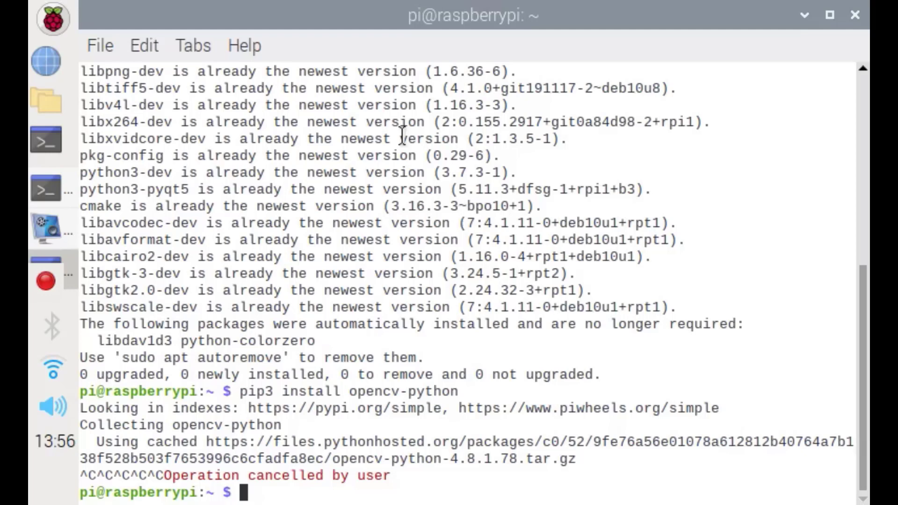
Start the python3 interpreter and import cv2
{"action": "type", "text": "python"}
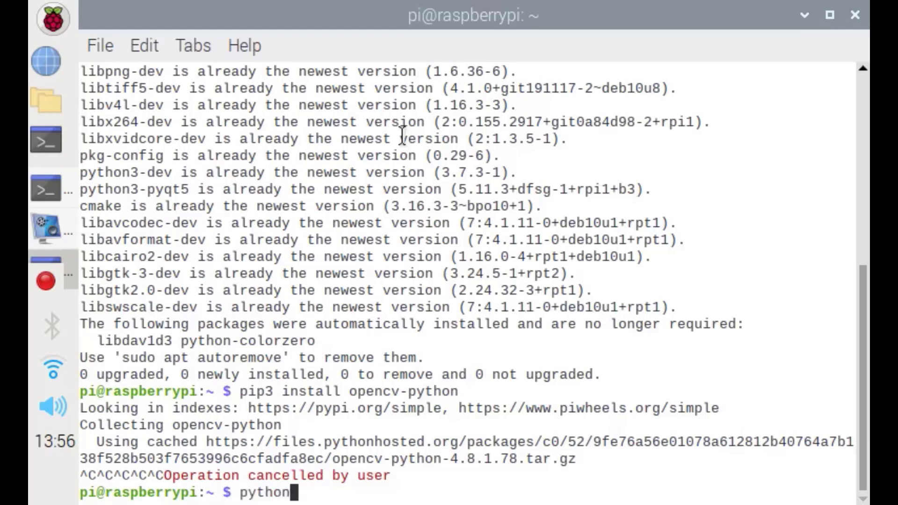
{"action": "key", "text": "Return"}
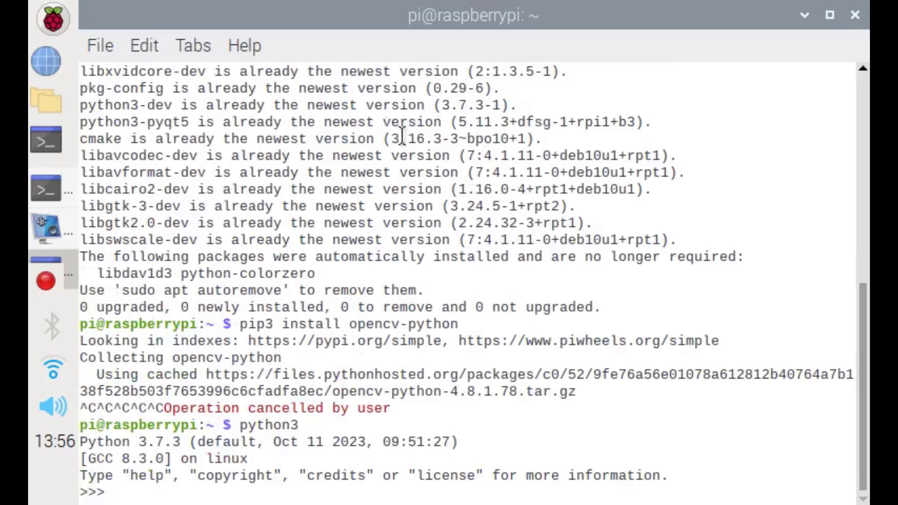
{"action": "type", "text": "impo"}
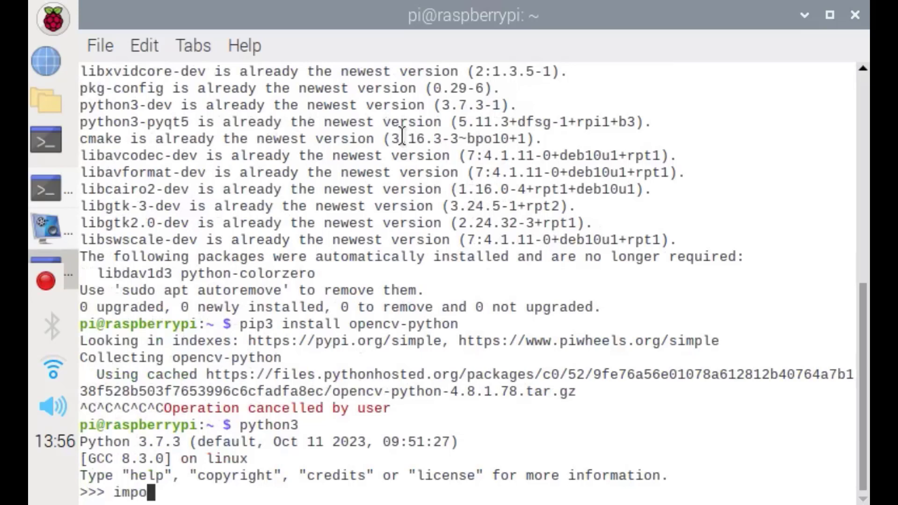
{"action": "type", "text": "rt cv2"}
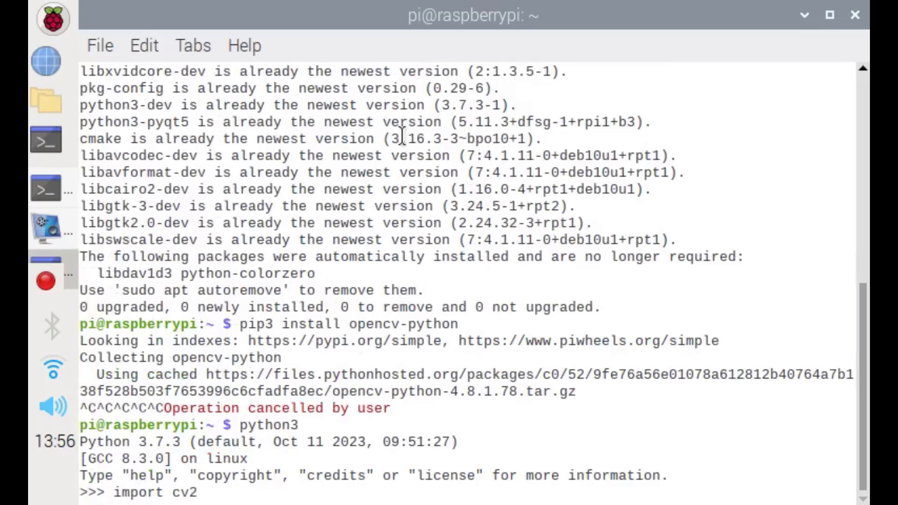
{"action": "scroll", "scroll_direction": "down", "scroll_amount": 3}
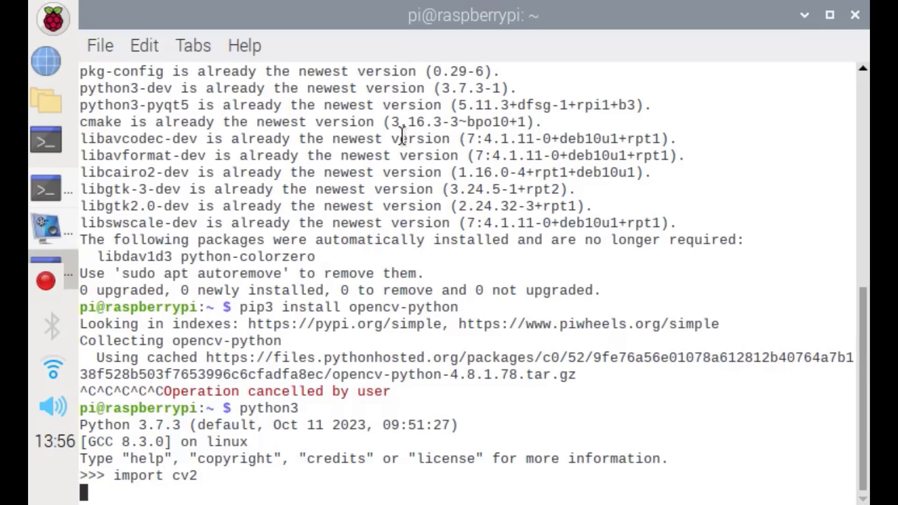
{"action": "key", "text": "Return"}
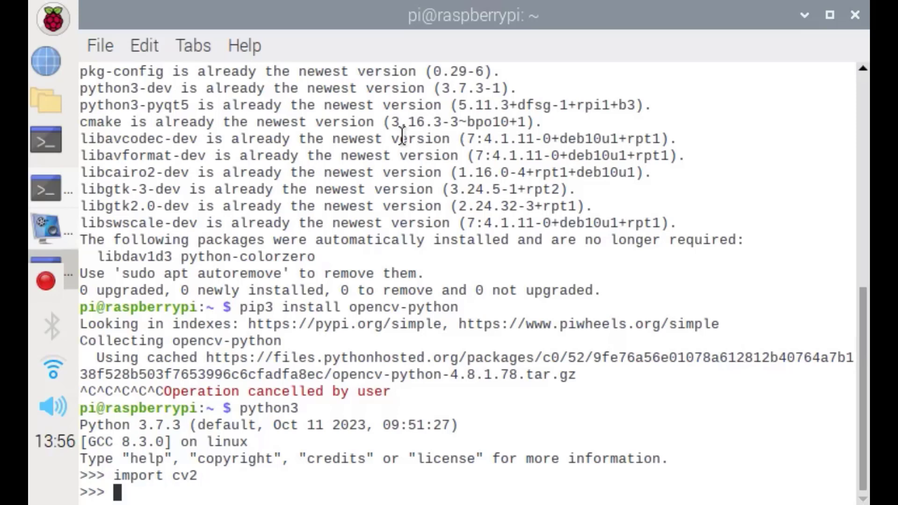
Query cv2.__version__, confirming OpenCV version '3.2.0'
{"action": "type", "text": "cv2"}
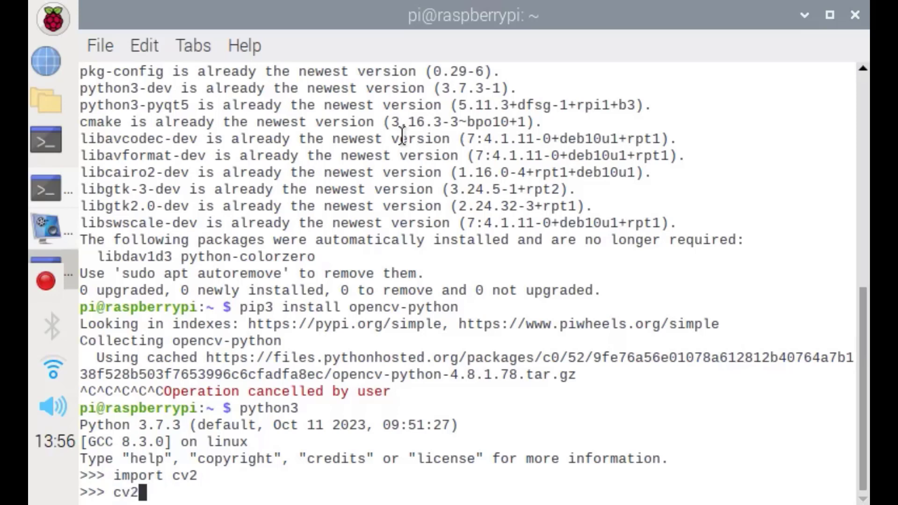
{"action": "type", "text": "__ve"}
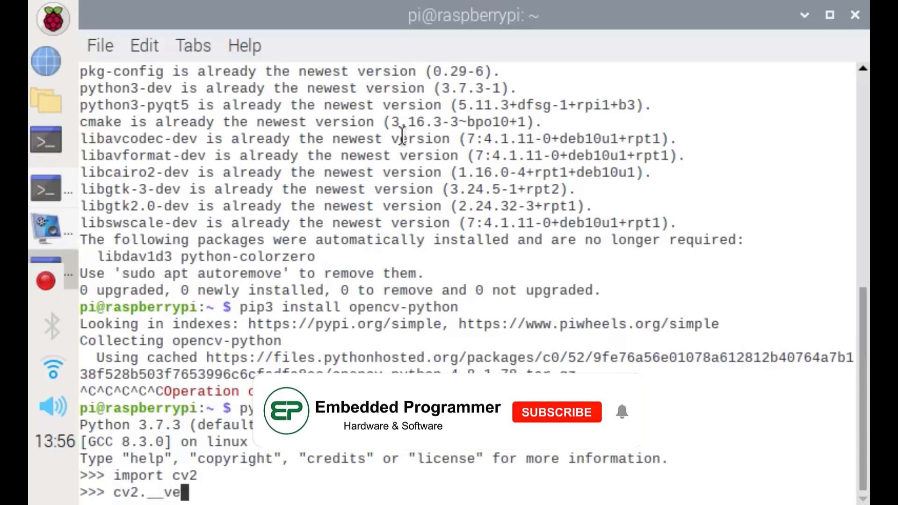
{"action": "type", "text": "rsion__"}
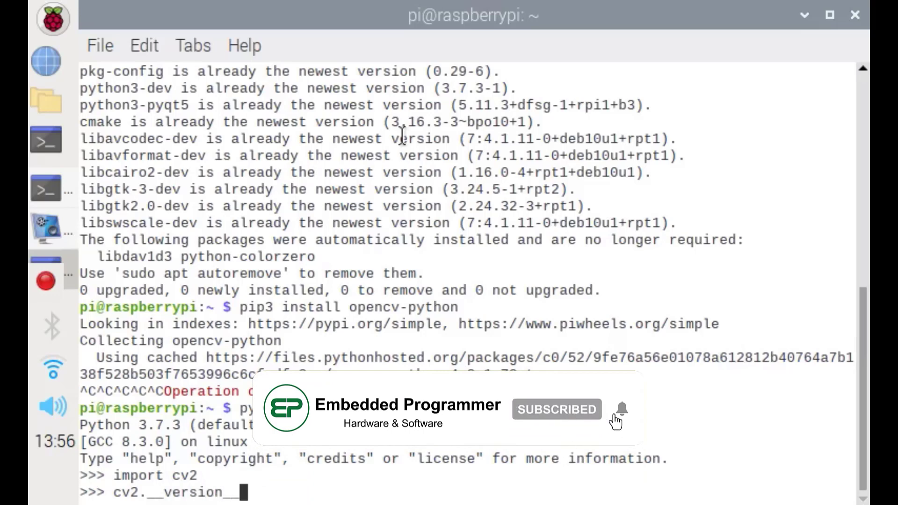
{"action": "key", "text": "Return"}
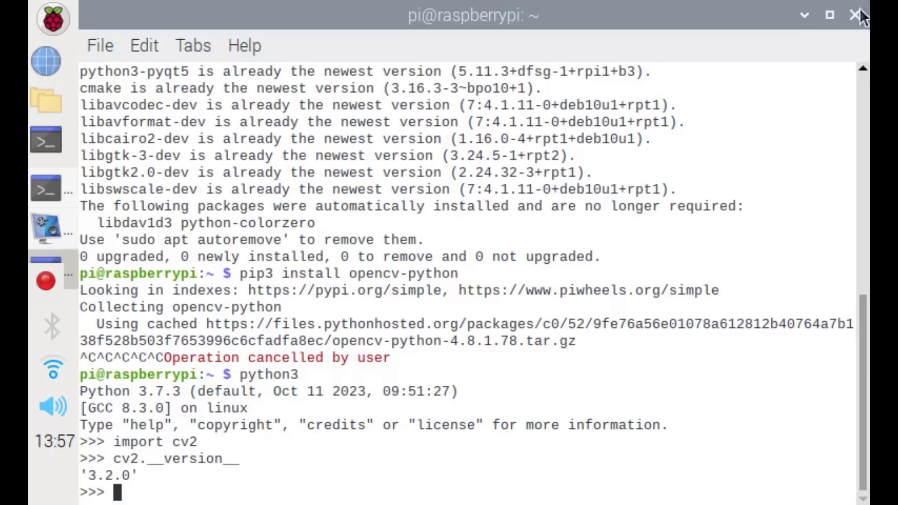
{"action": "mouse_move", "coordinate": [858, 18]}
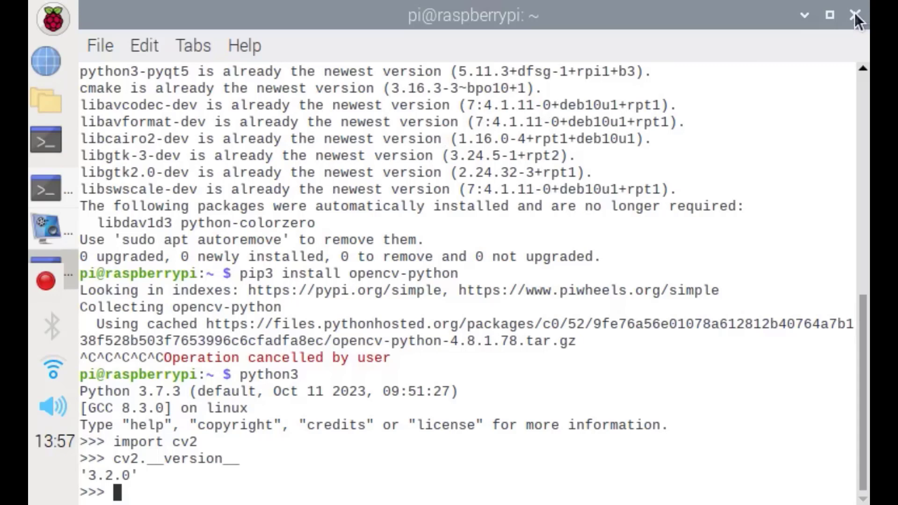
Close the terminal and launch Raspberry Pi Configuration from the applications menu
{"action": "left_click", "coordinate": [855, 15]}
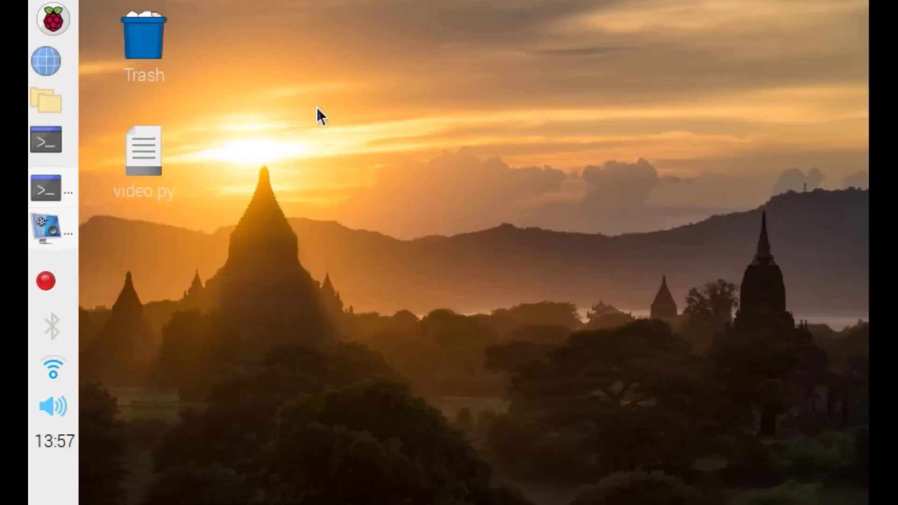
{"action": "left_click", "coordinate": [52, 19]}
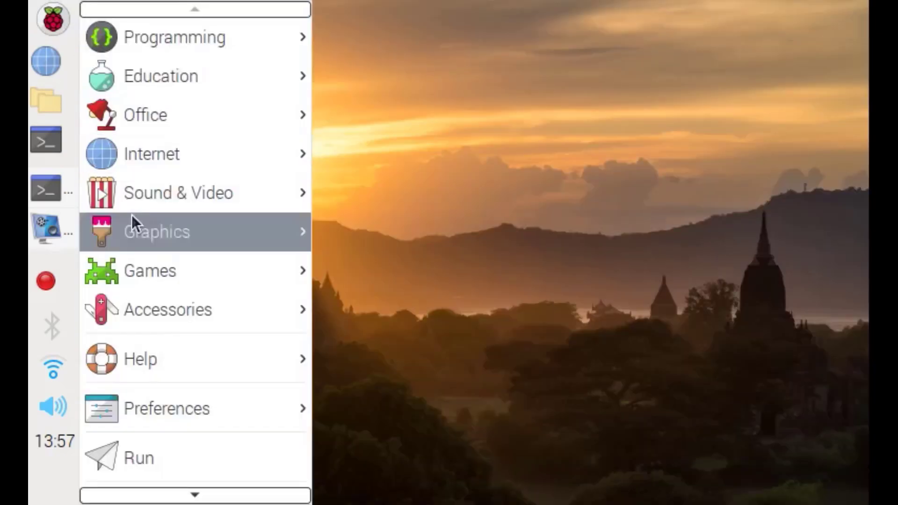
{"action": "left_click", "coordinate": [166, 408]}
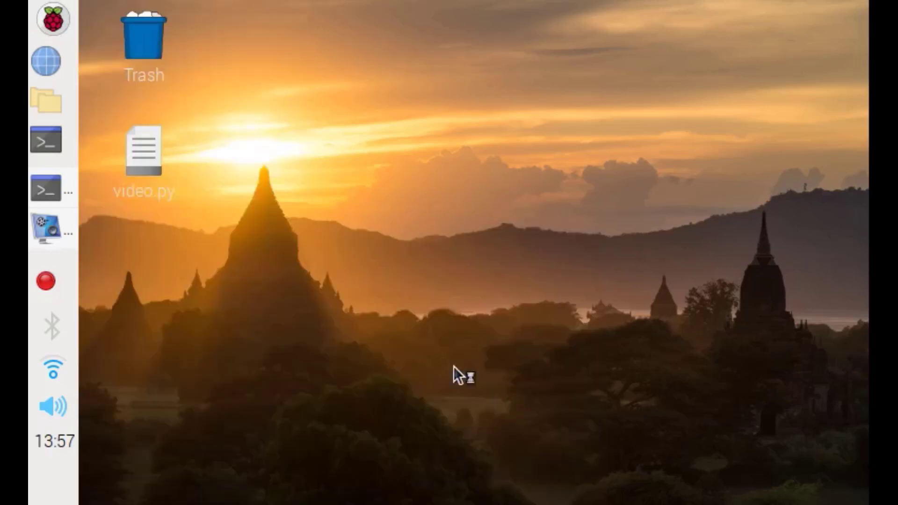
{"action": "mouse_move", "coordinate": [478, 197]}
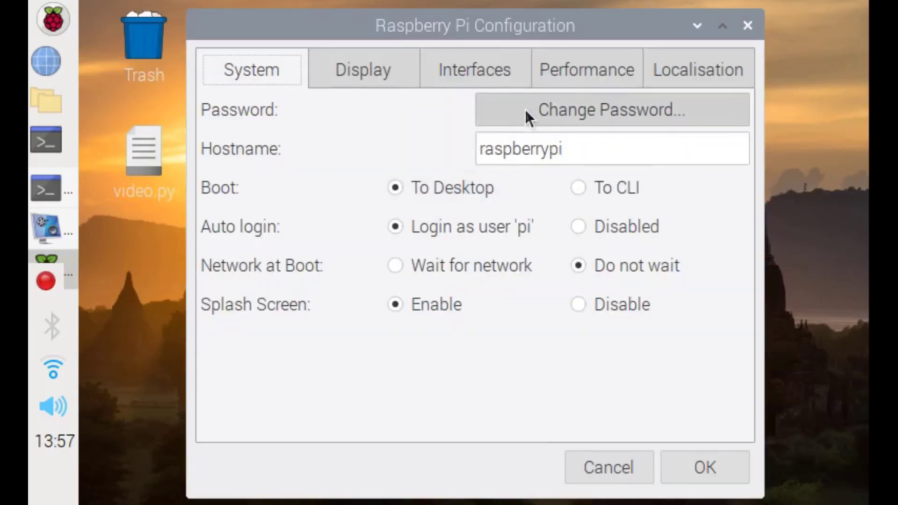
Enable the Camera on the Interfaces page, apply with OK, and answer the reboot prompt
{"action": "left_click", "coordinate": [475, 69]}
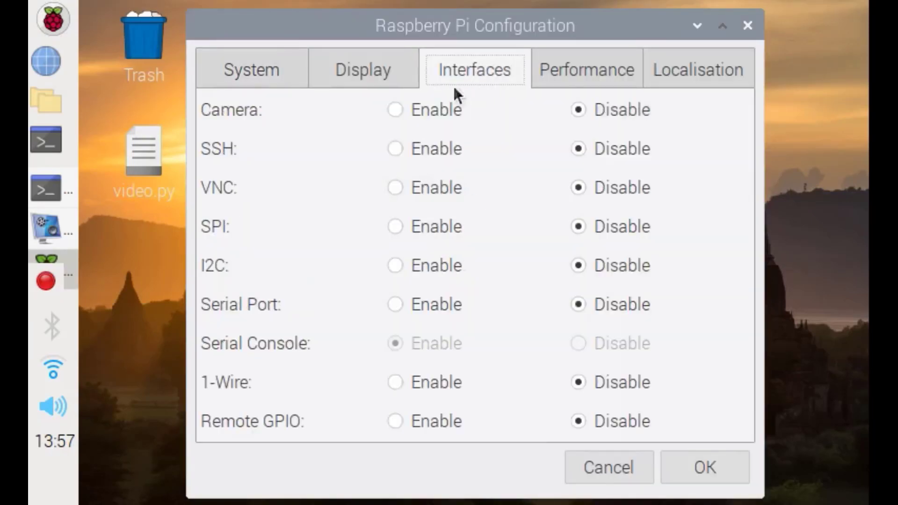
{"action": "left_click", "coordinate": [394, 109]}
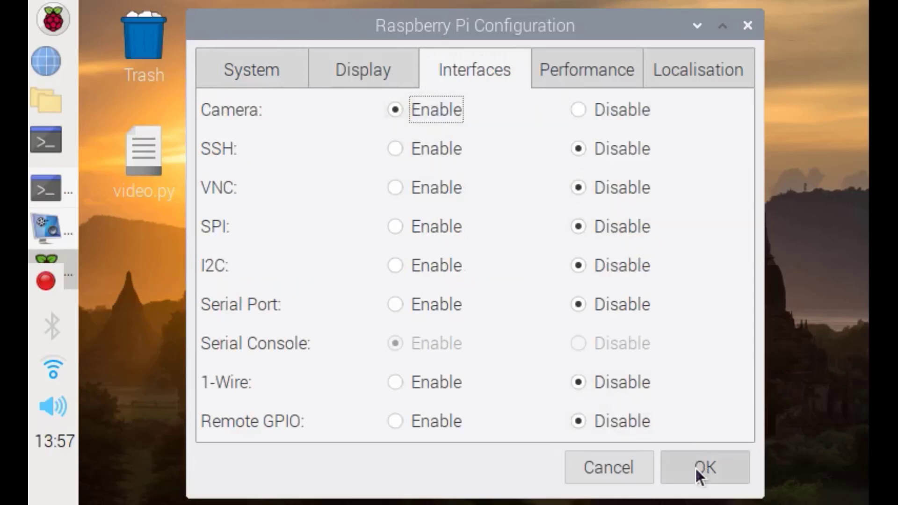
{"action": "left_click", "coordinate": [704, 468]}
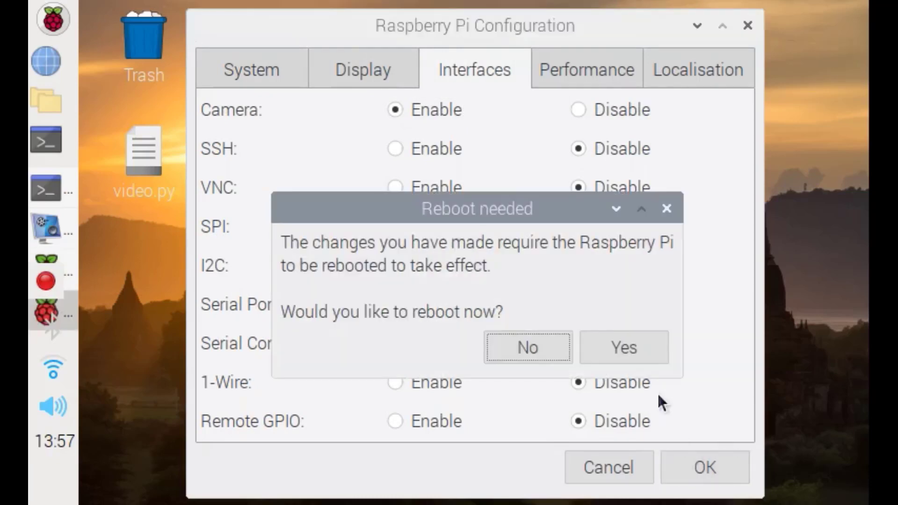
{"action": "left_click", "coordinate": [526, 347]}
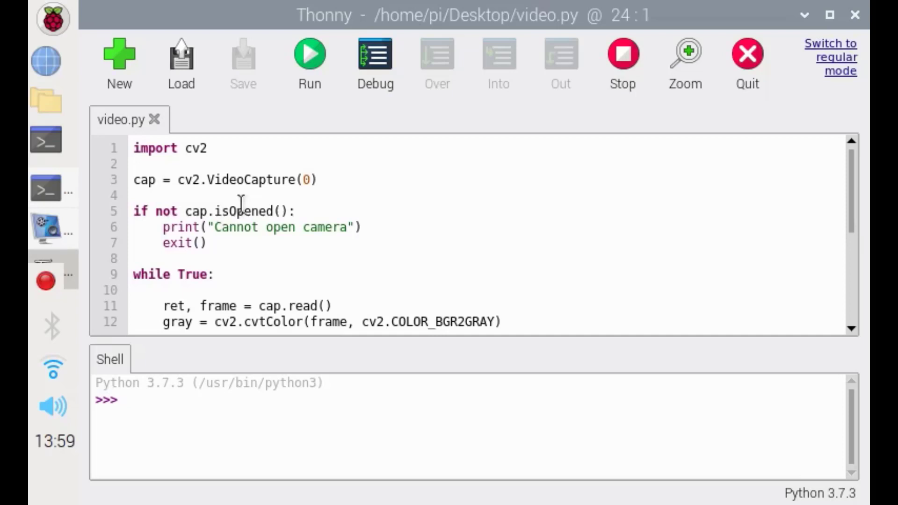
{"action": "scroll", "scroll_direction": "down", "scroll_amount": 3}
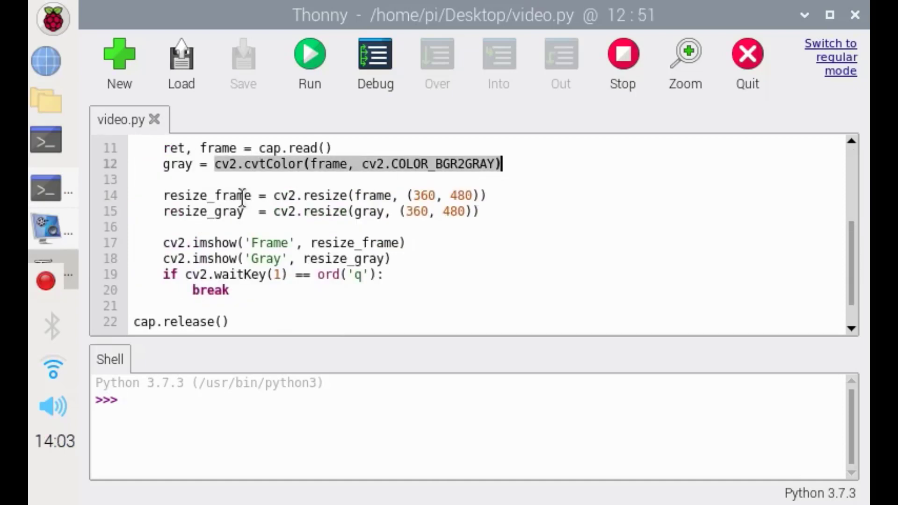
{"action": "left_click", "coordinate": [416, 201]}
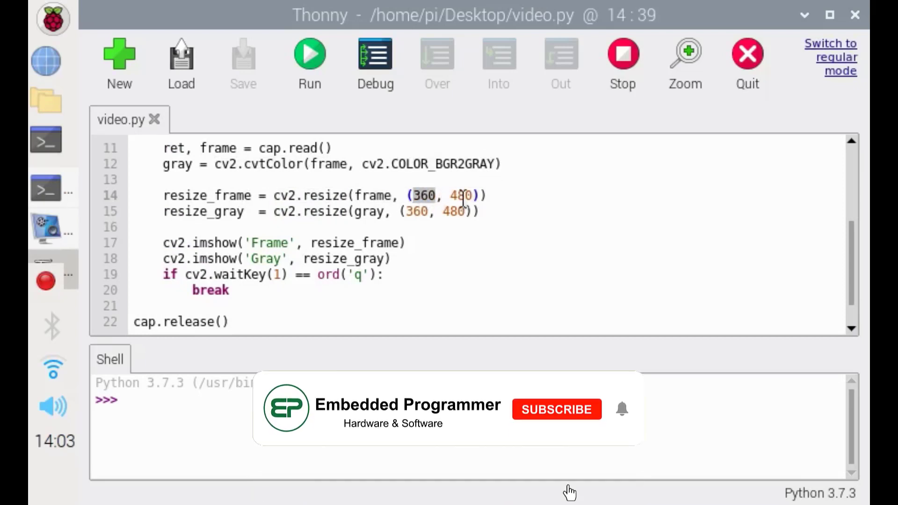
{"action": "left_click", "coordinate": [557, 409]}
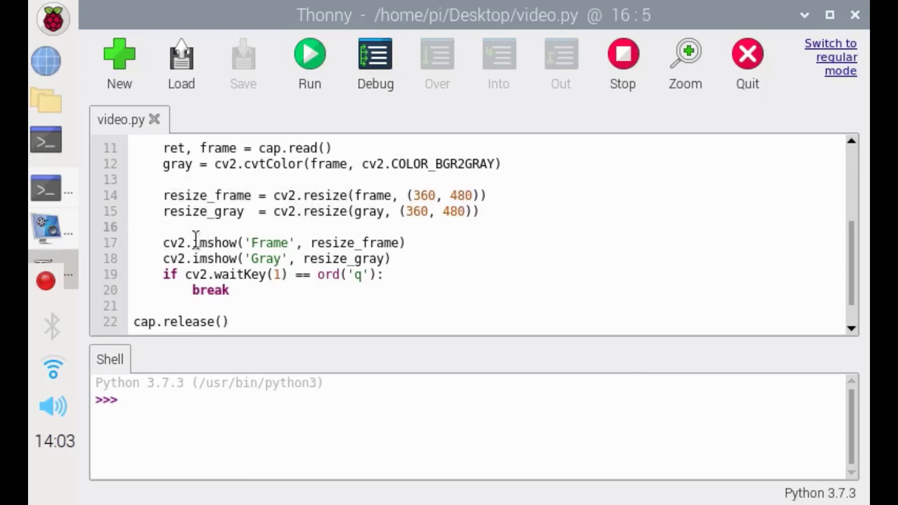
{"action": "left_click", "coordinate": [401, 243]}
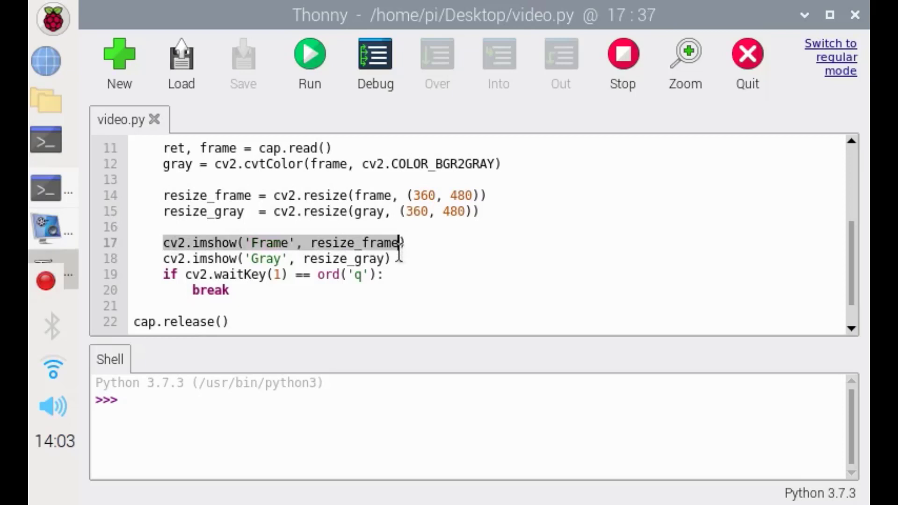
{"action": "left_click", "coordinate": [169, 243]}
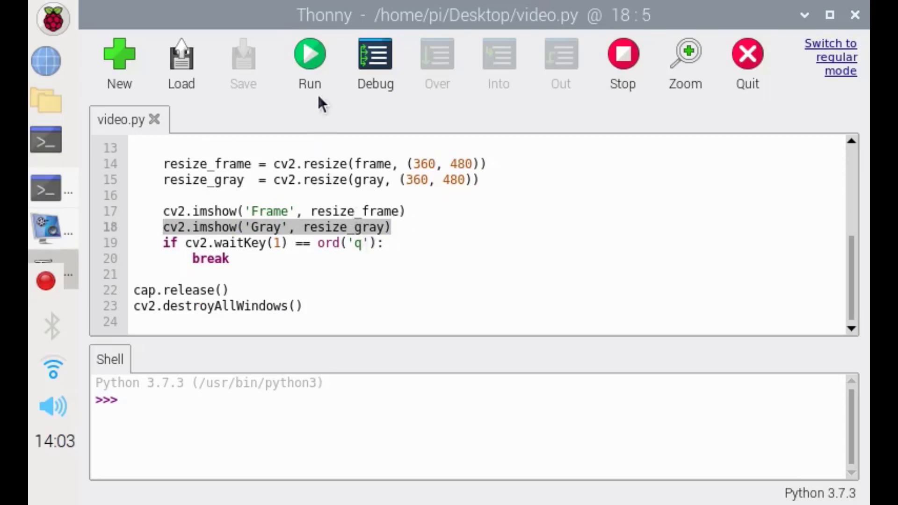
Run video.py in Thonny to show the color Frame and grayscale Gray camera windows
{"action": "left_click", "coordinate": [309, 54]}
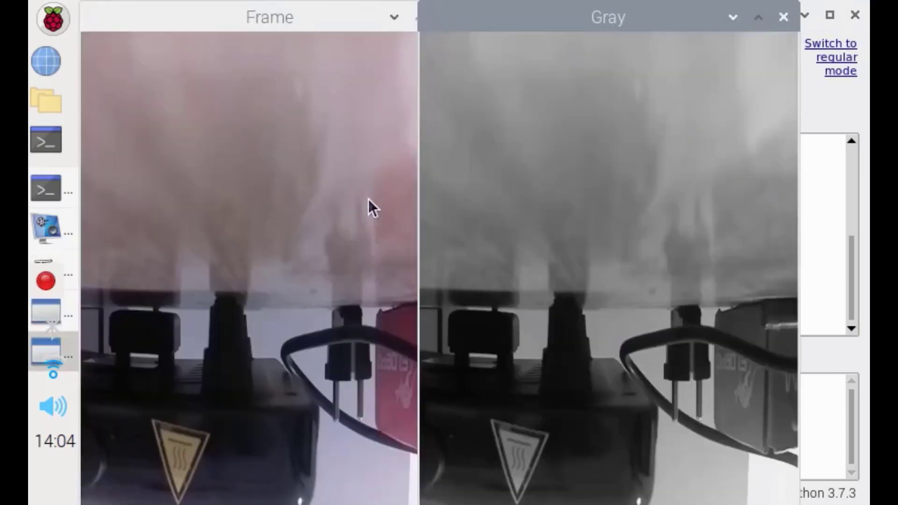
{"action": "mouse_move", "coordinate": [255, 237]}
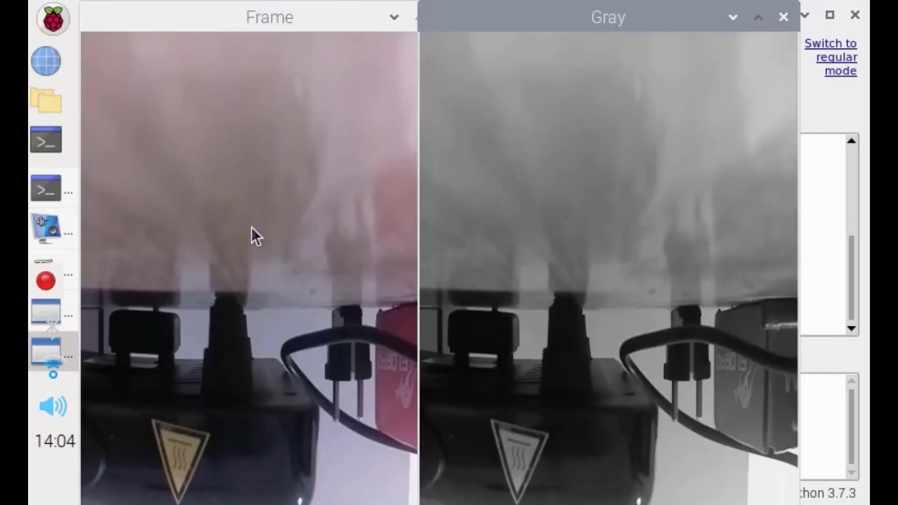
{"action": "mouse_move", "coordinate": [466, 232]}
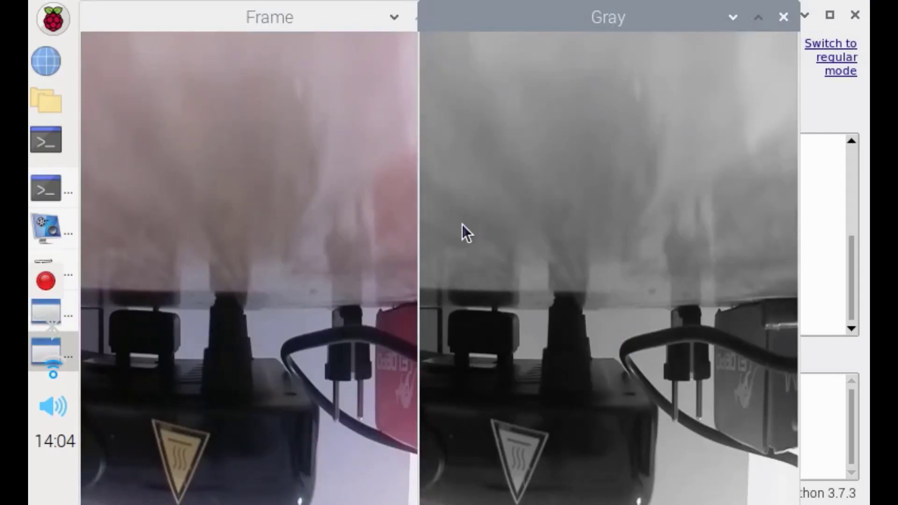